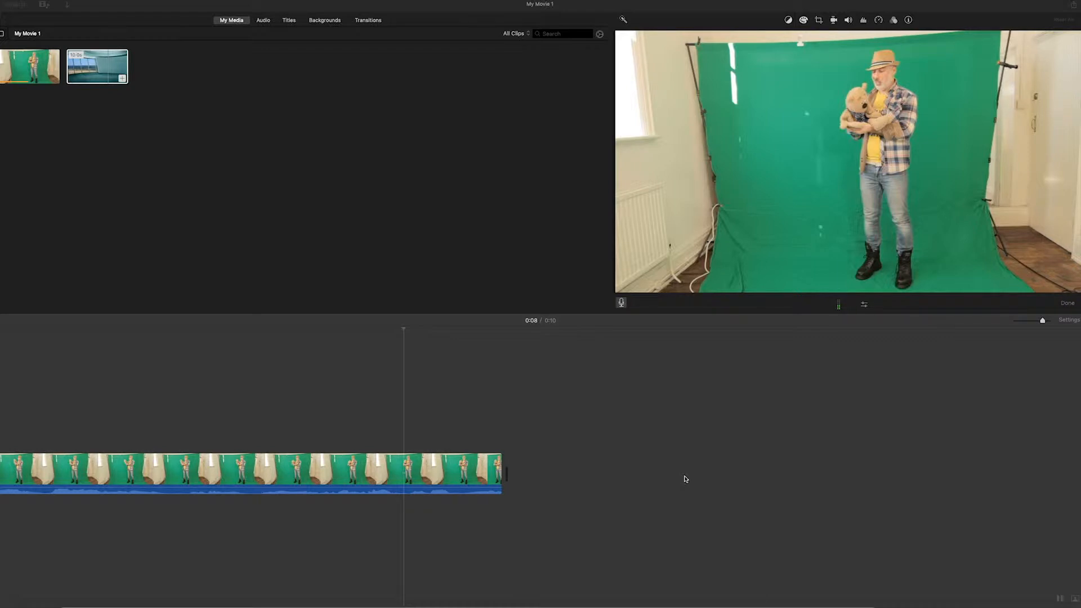
mouse_move(692, 356)
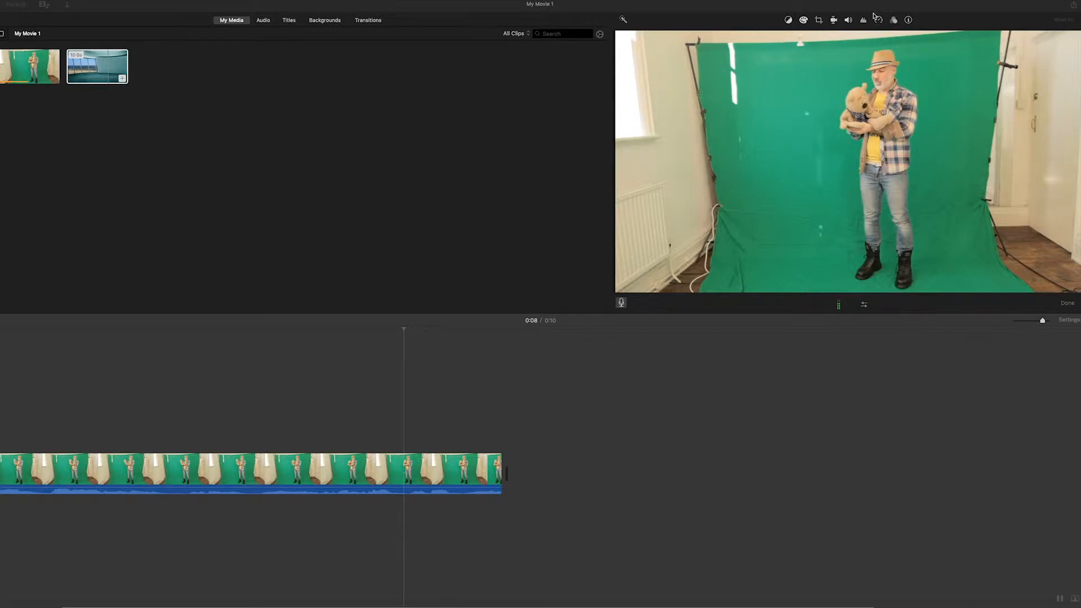
- Place the seaside-room background clip on the timeline beneath the green-screen clip
click(353, 472)
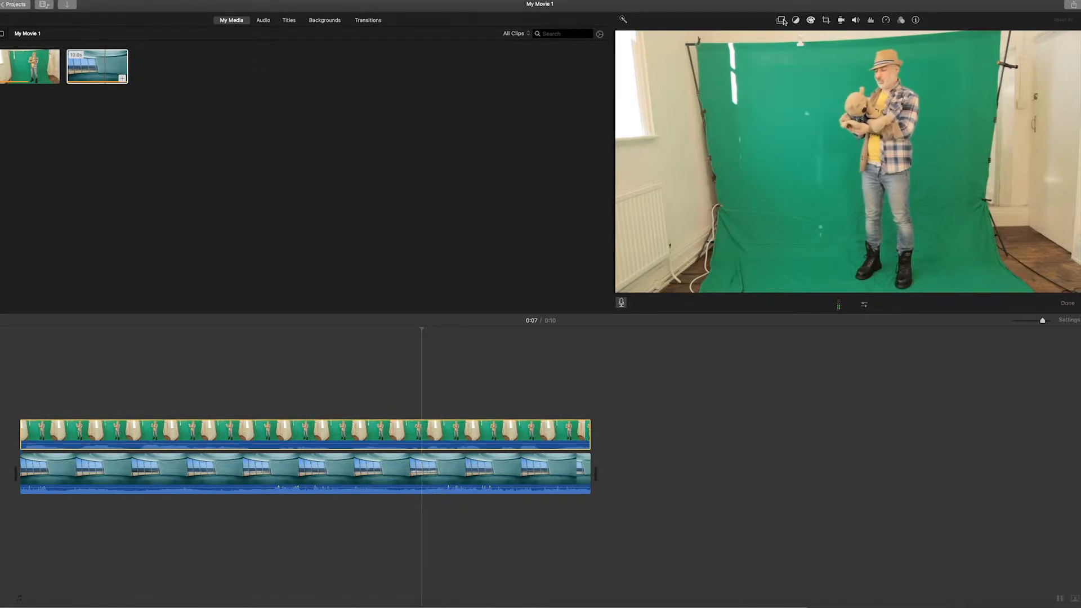
mouse_move(780, 20)
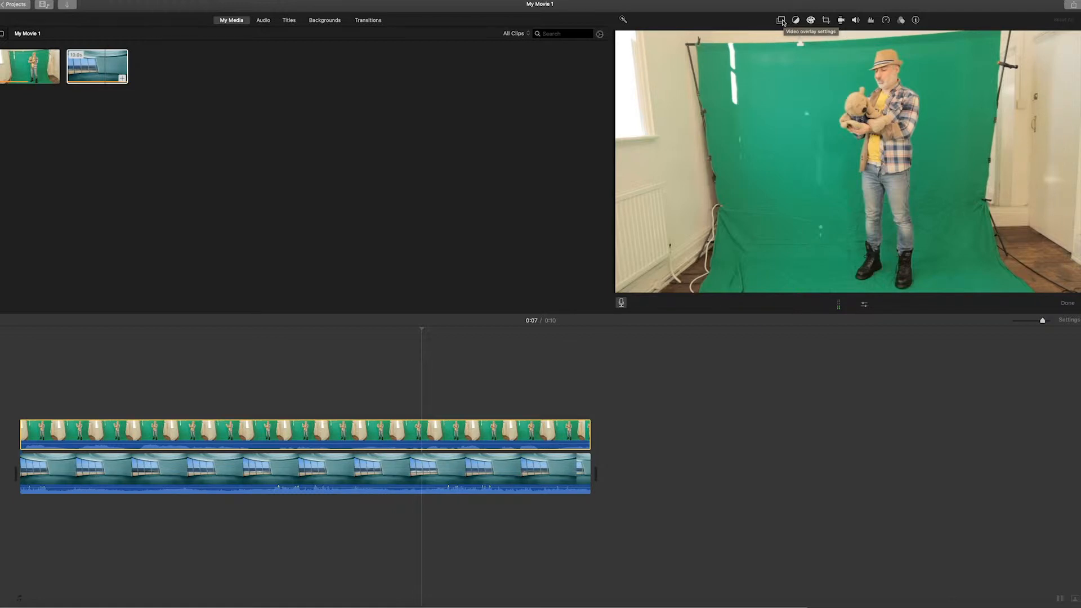
- Set the top clip's video overlay style to Green/Blue Screen
click(781, 21)
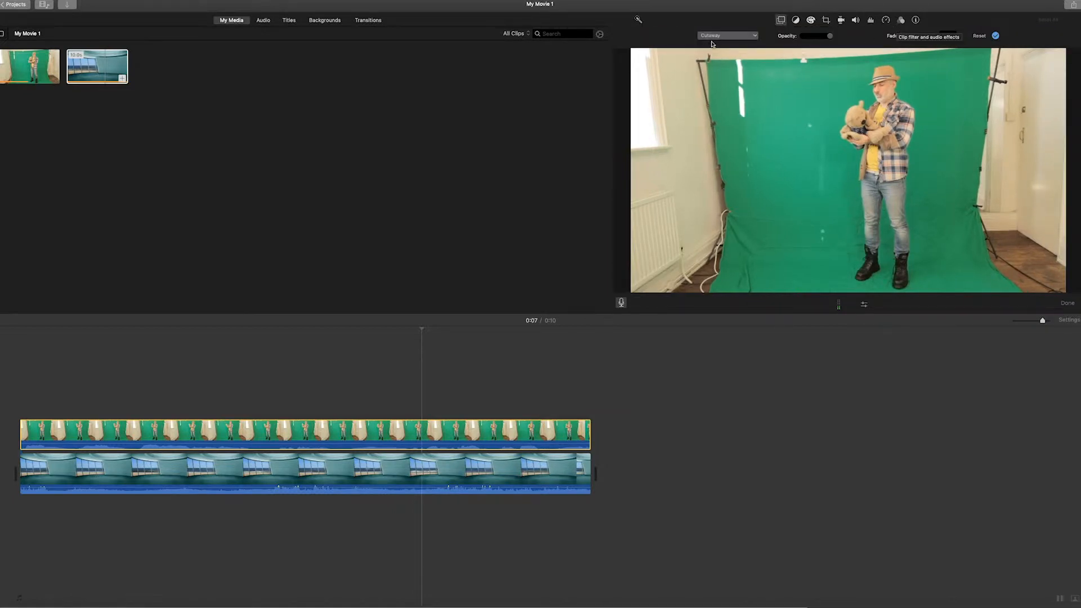
click(726, 35)
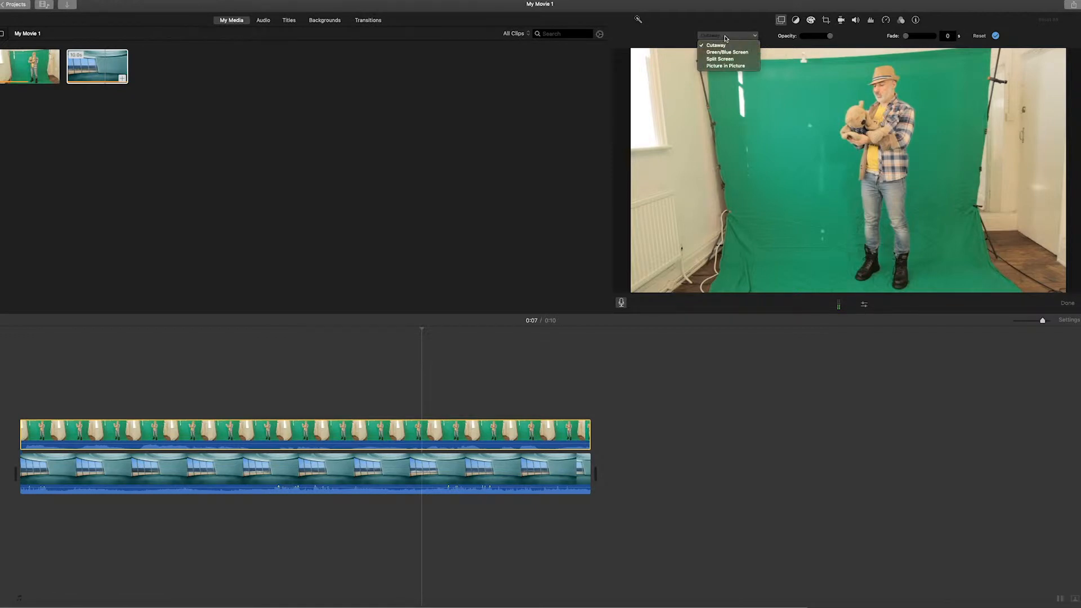
mouse_move(727, 52)
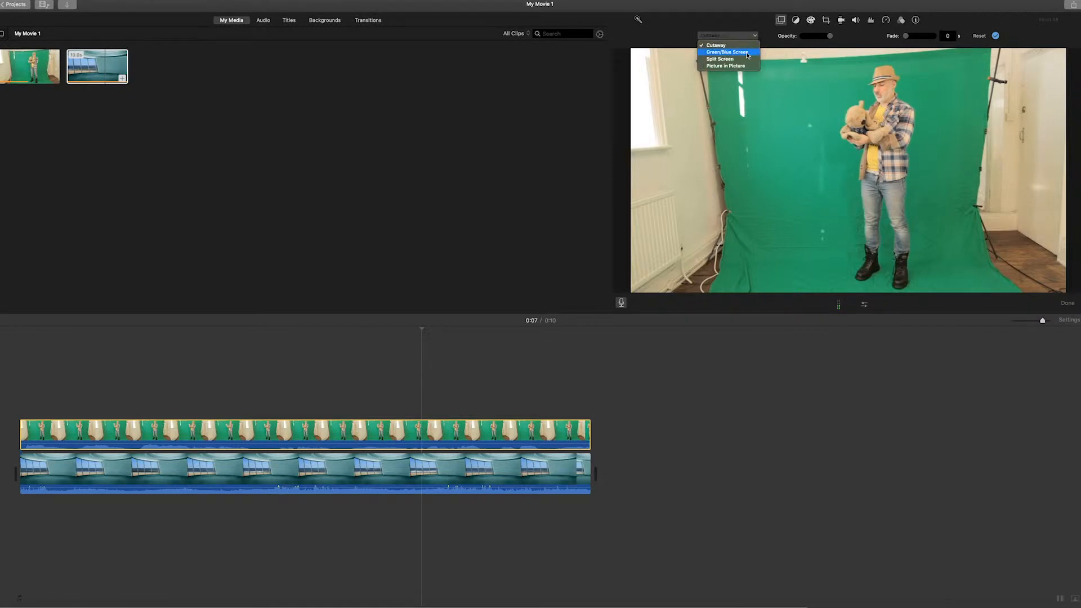
click(725, 52)
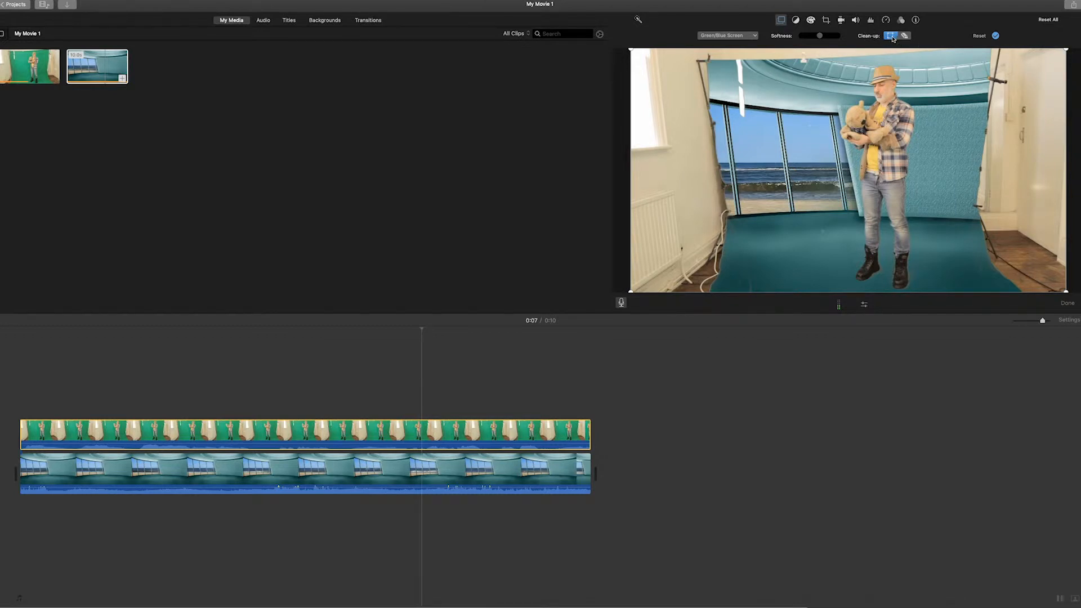
mouse_move(905, 36)
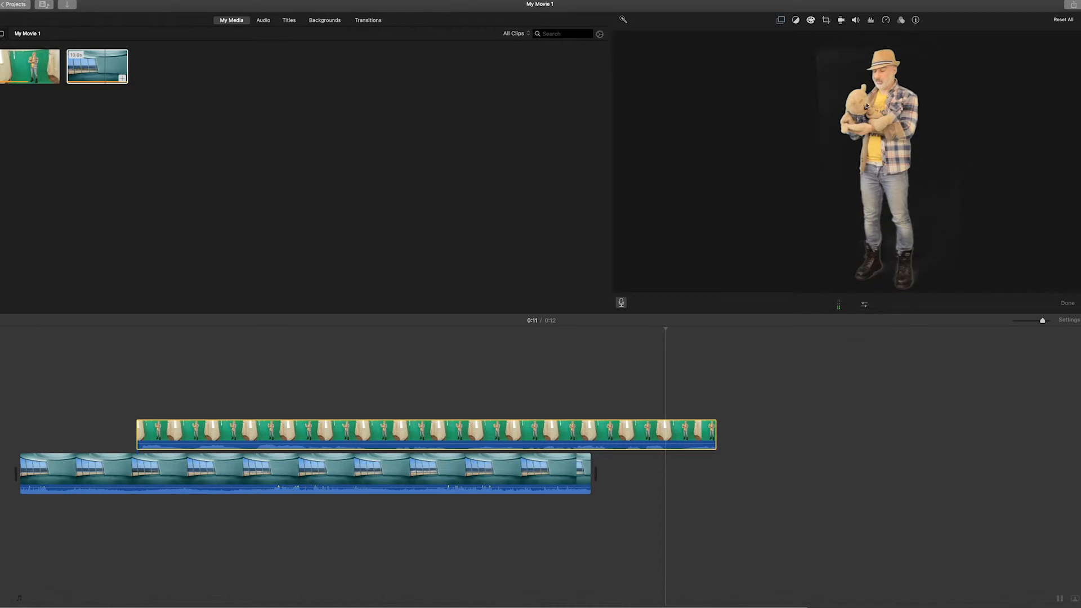
mouse_move(919, 168)
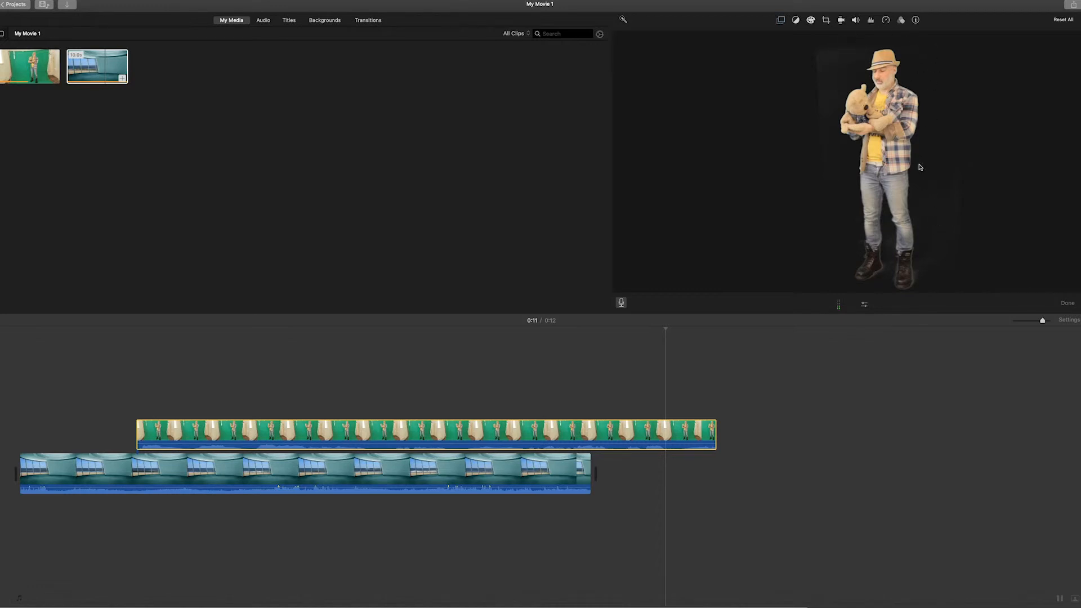
- Reopen the video overlay settings to show the Green/Blue Screen crop frame
click(781, 19)
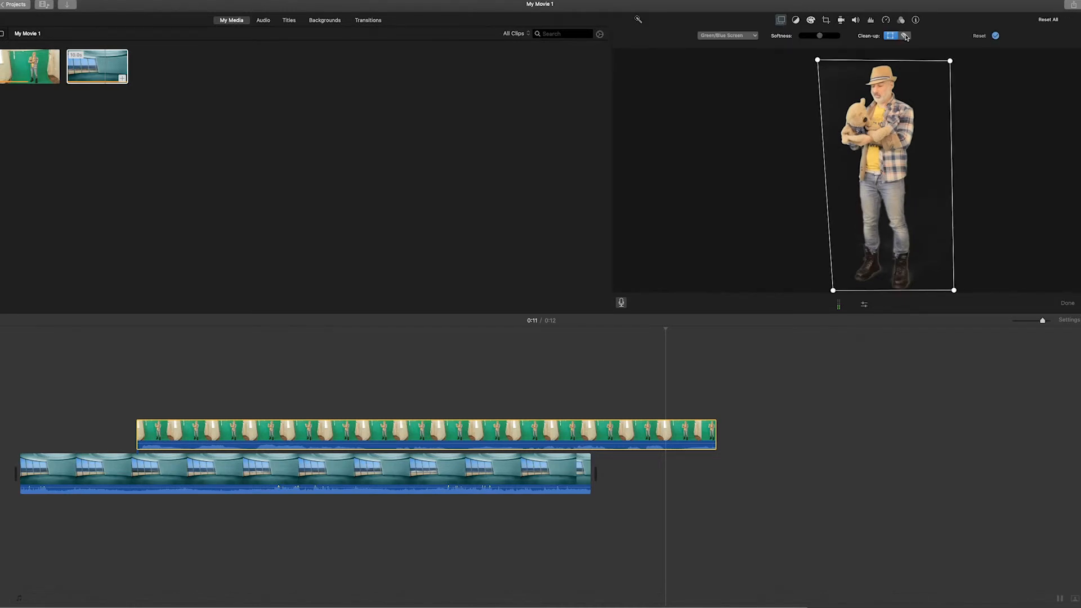
- Activate the Clean-up eraser for leftover background around the man
click(905, 36)
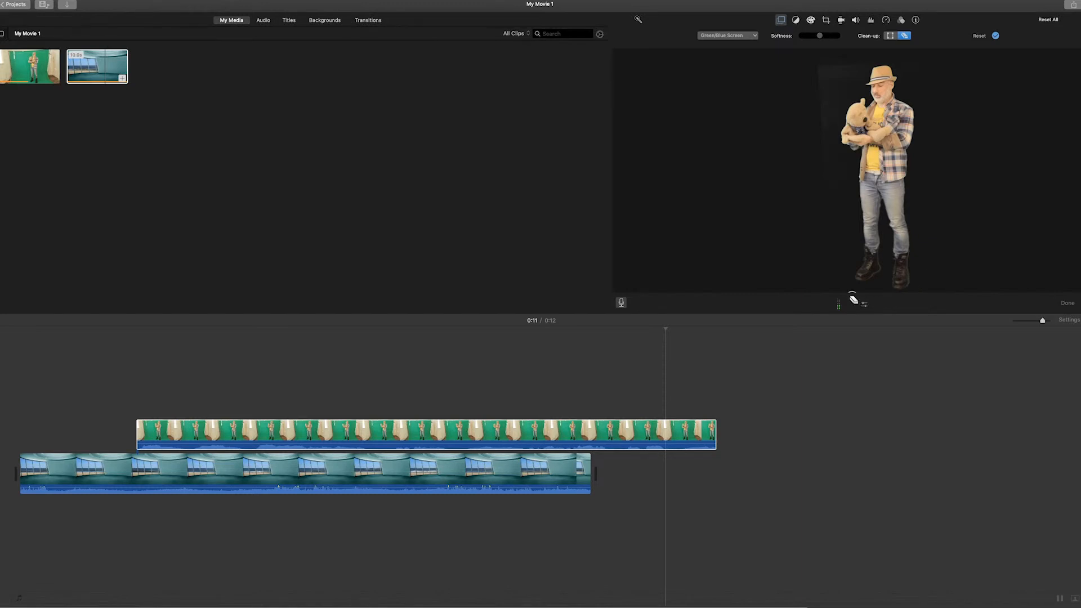
mouse_move(825, 169)
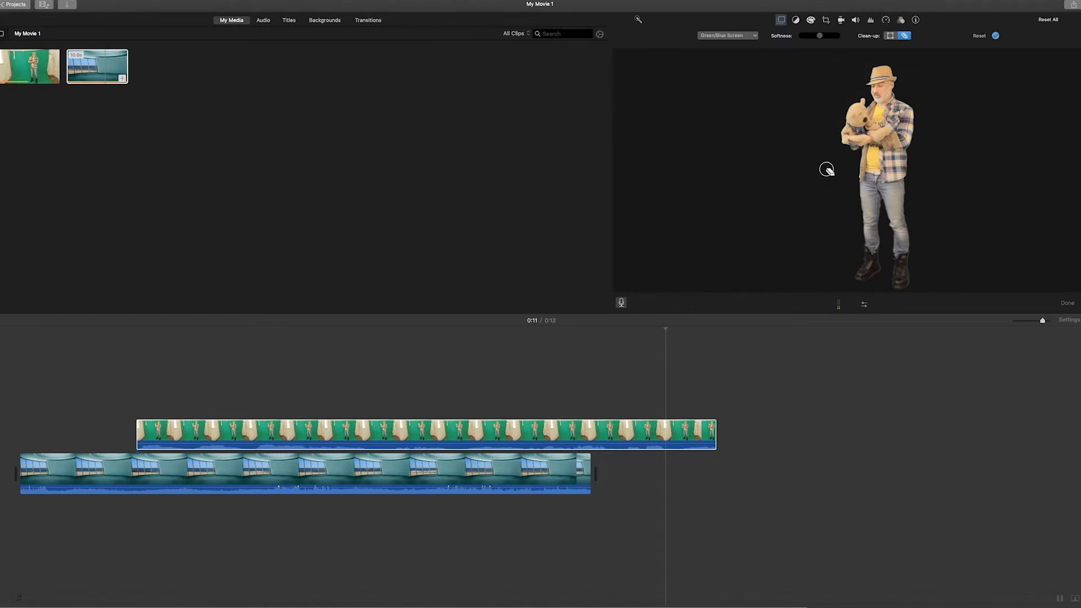